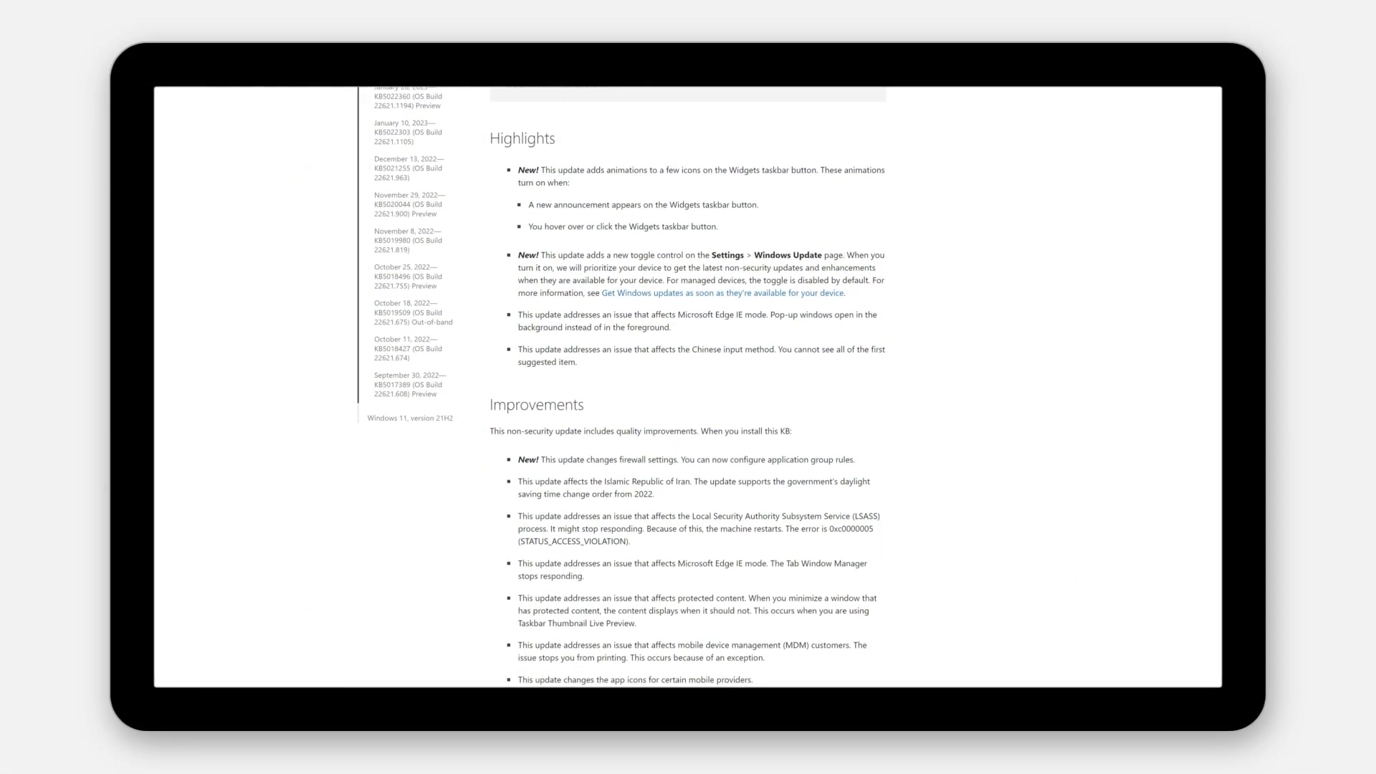
Go to the Windows Update page in Settings
scroll("down", 3)
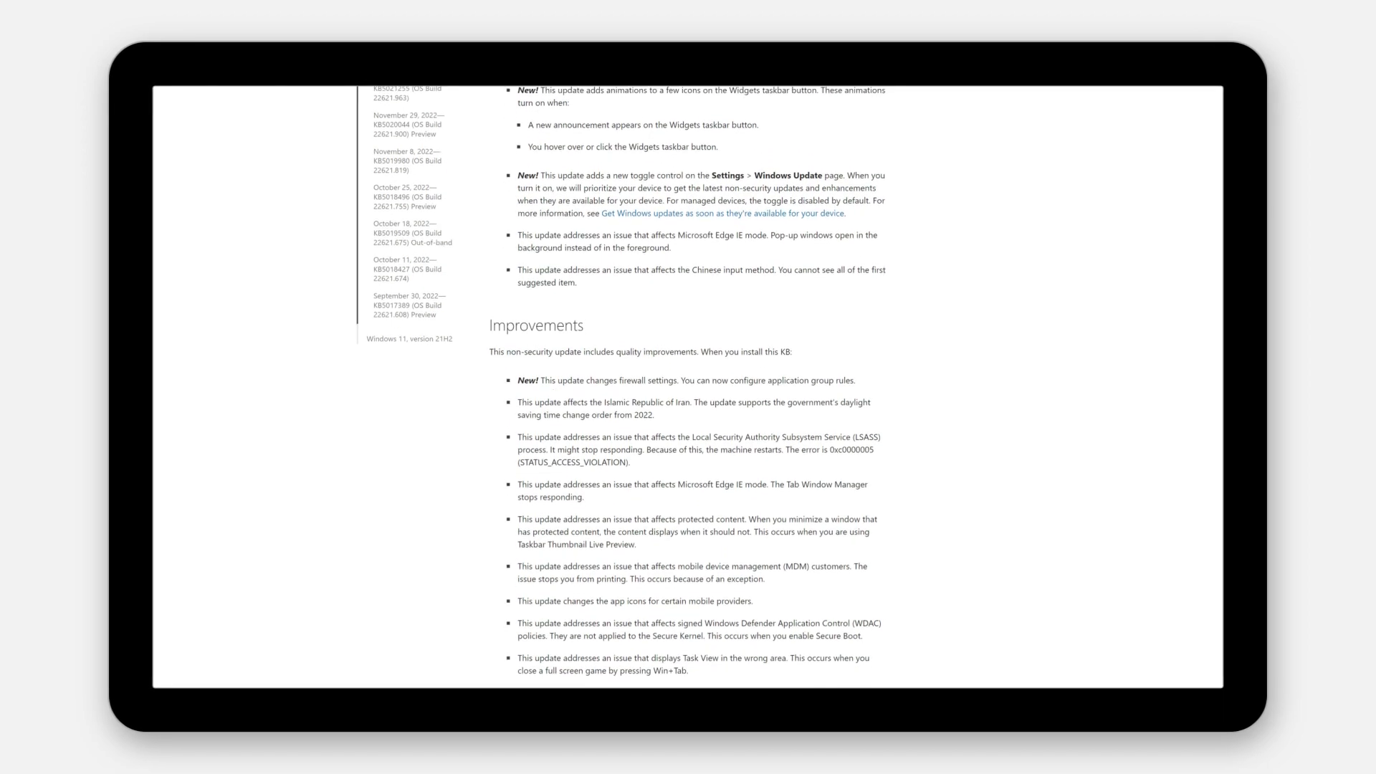
scroll("down", 3)
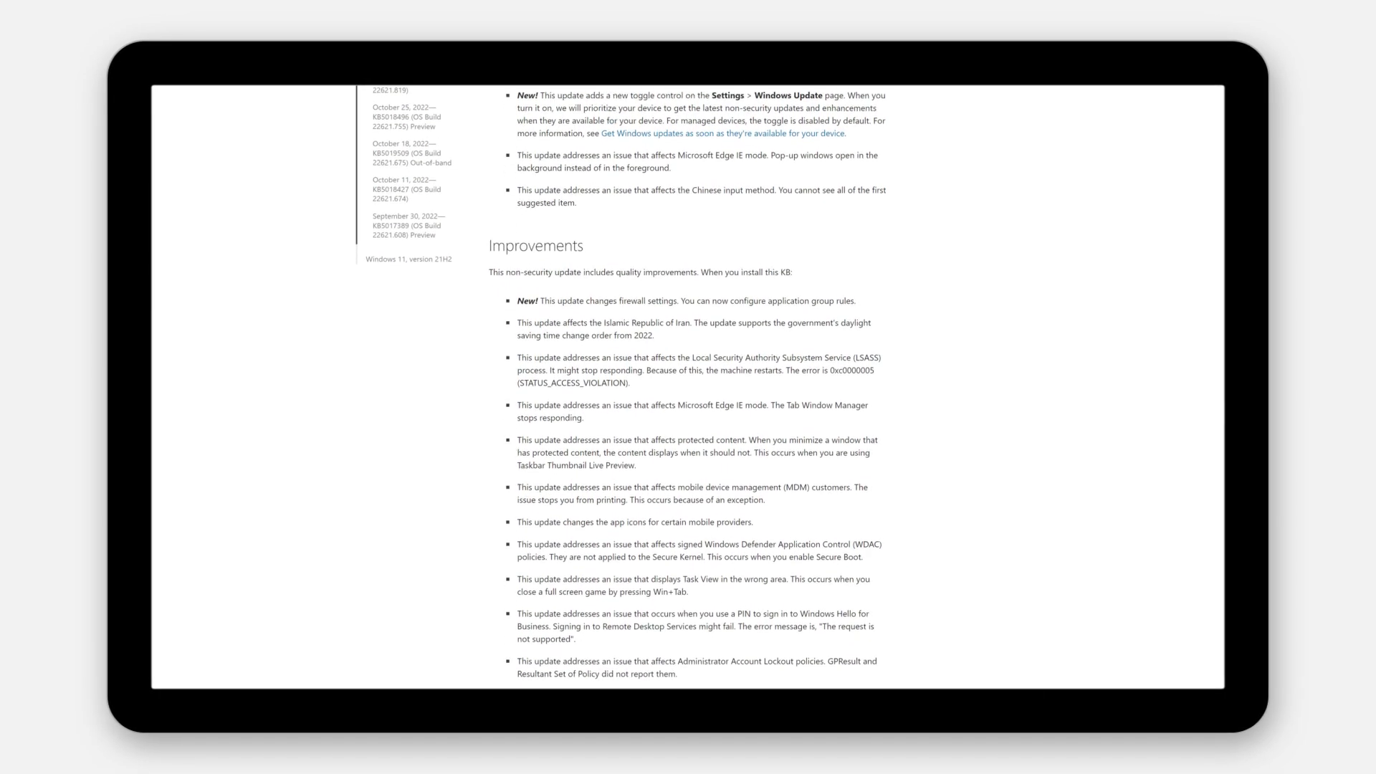
scroll("down", 3)
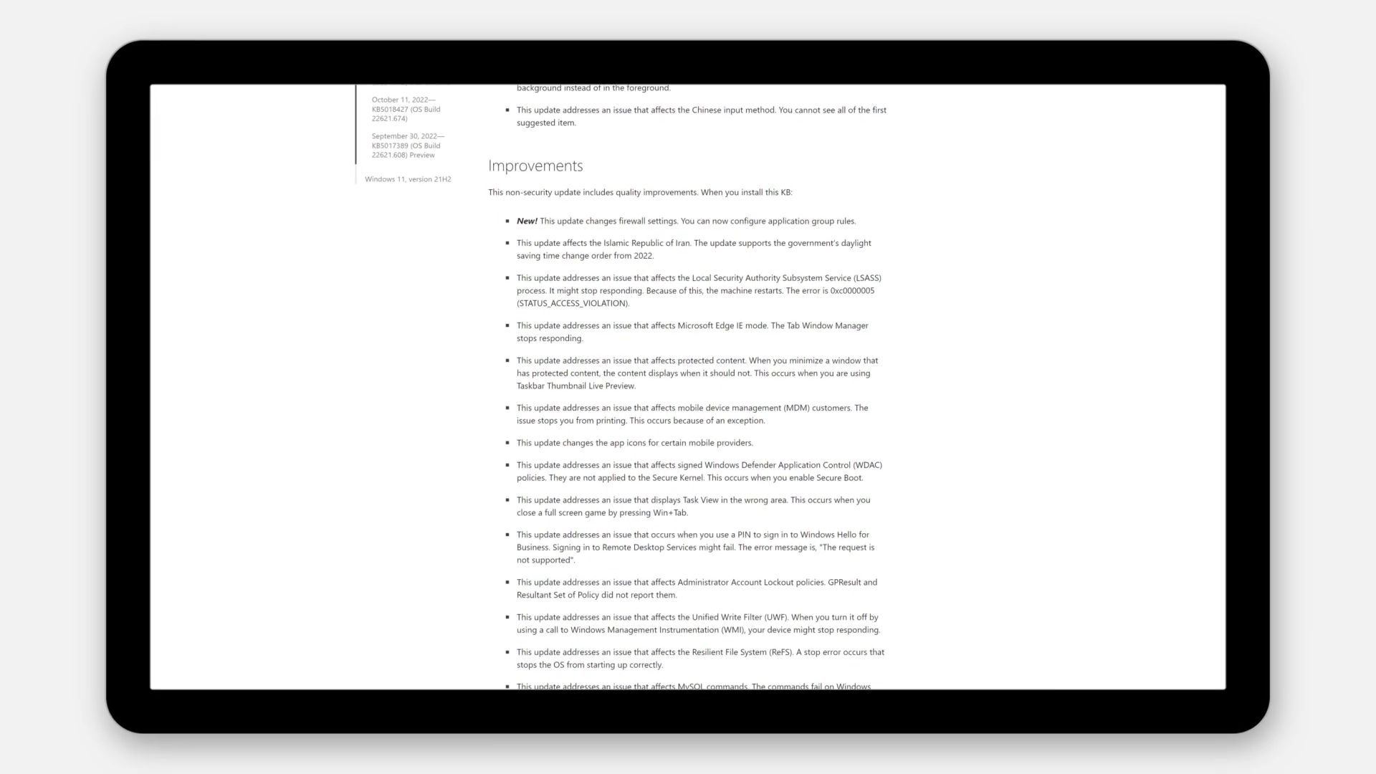
scroll("down", 3)
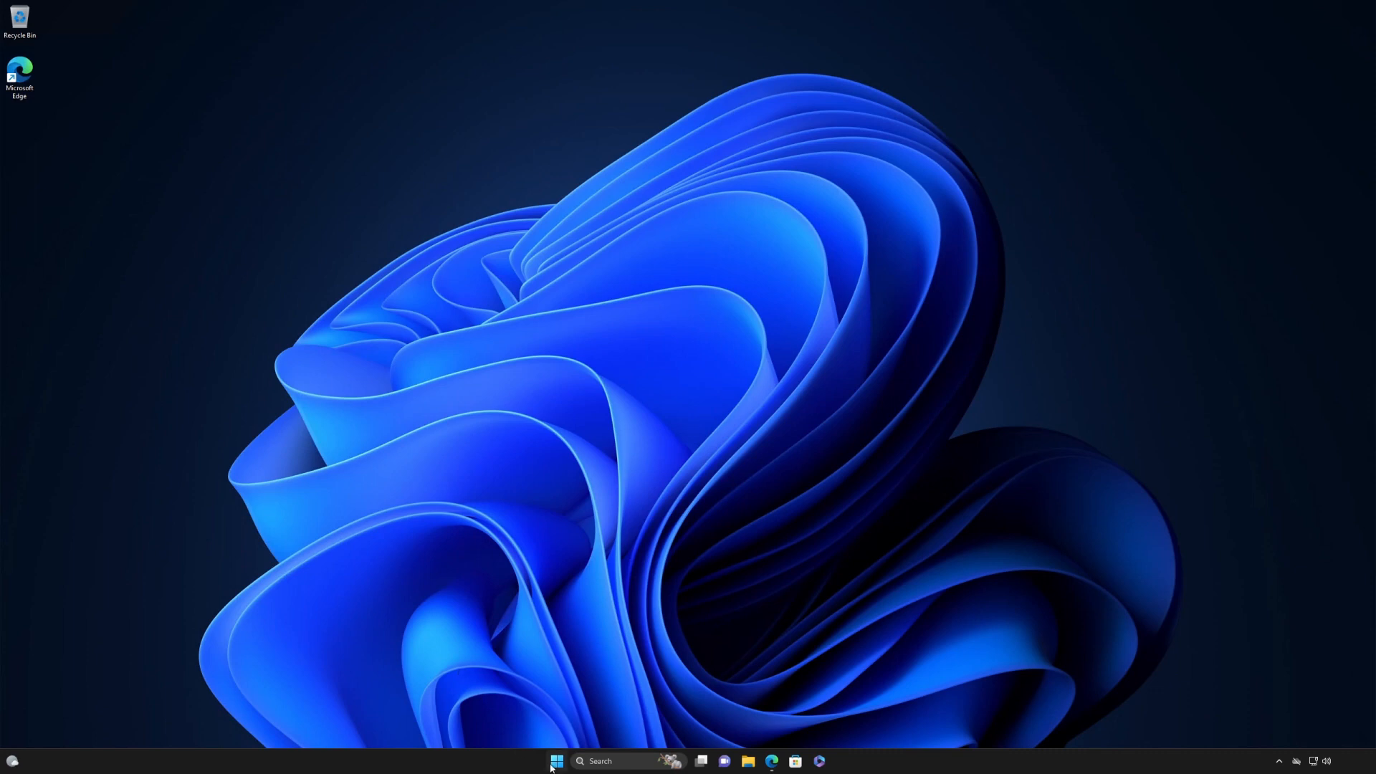
left_click(828, 761)
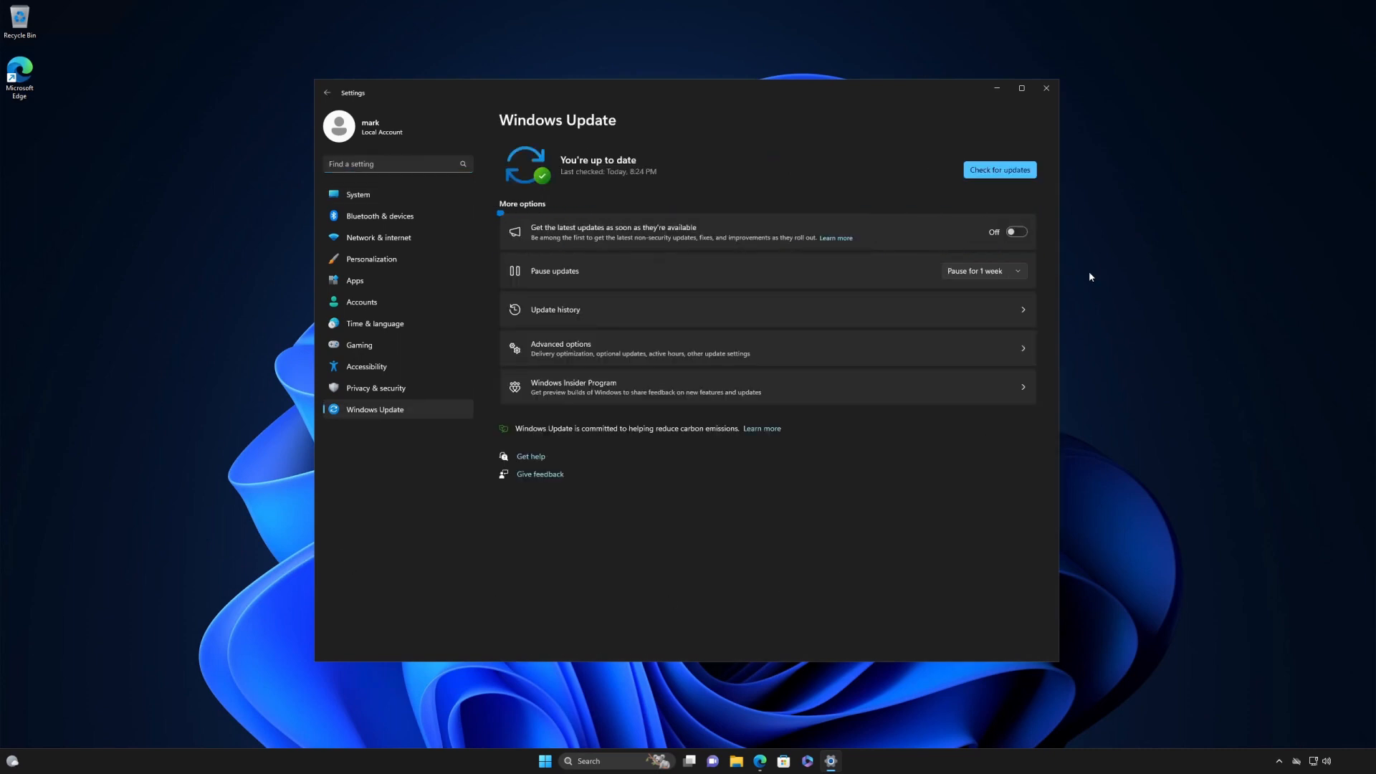
Switch 'Get the latest updates as soon as they're available' On, check for updates, and close Settings
left_click(1015, 232)
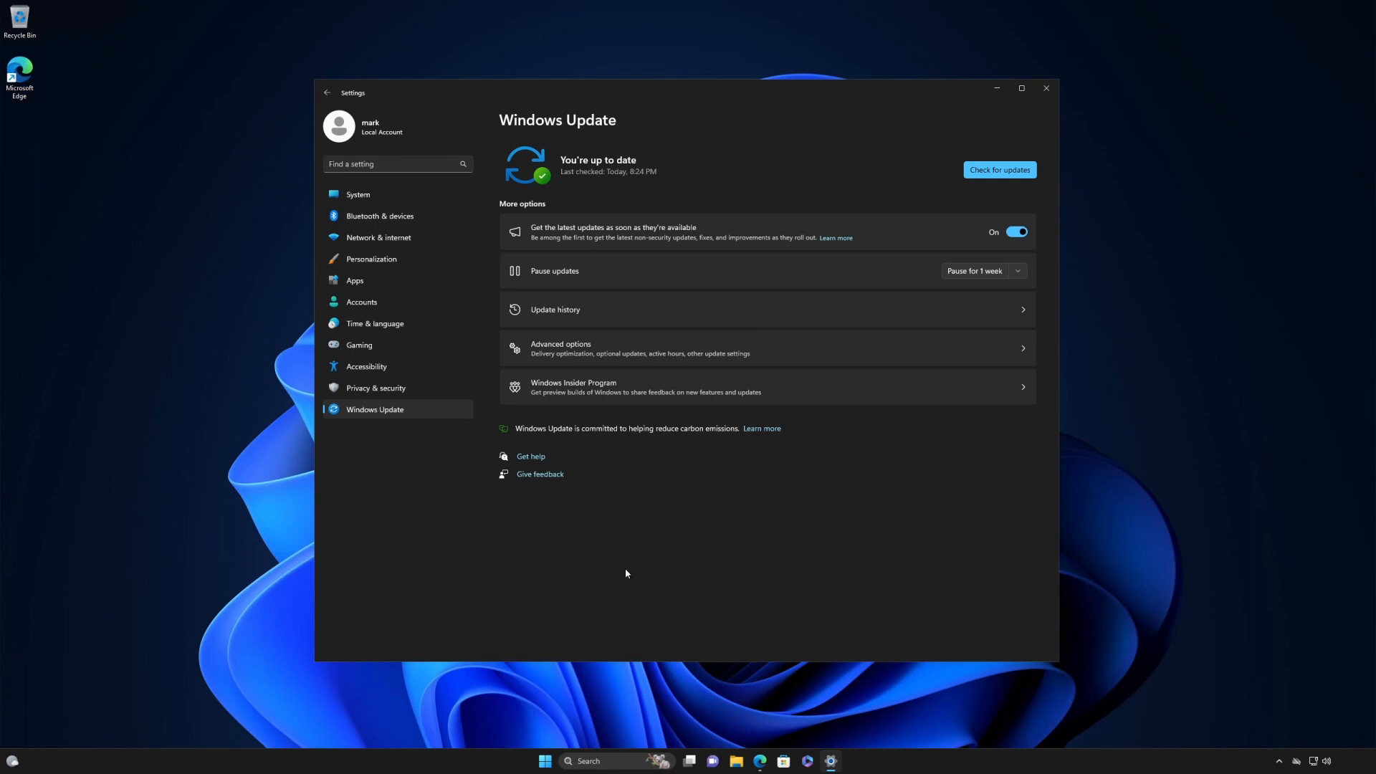
left_click(1000, 169)
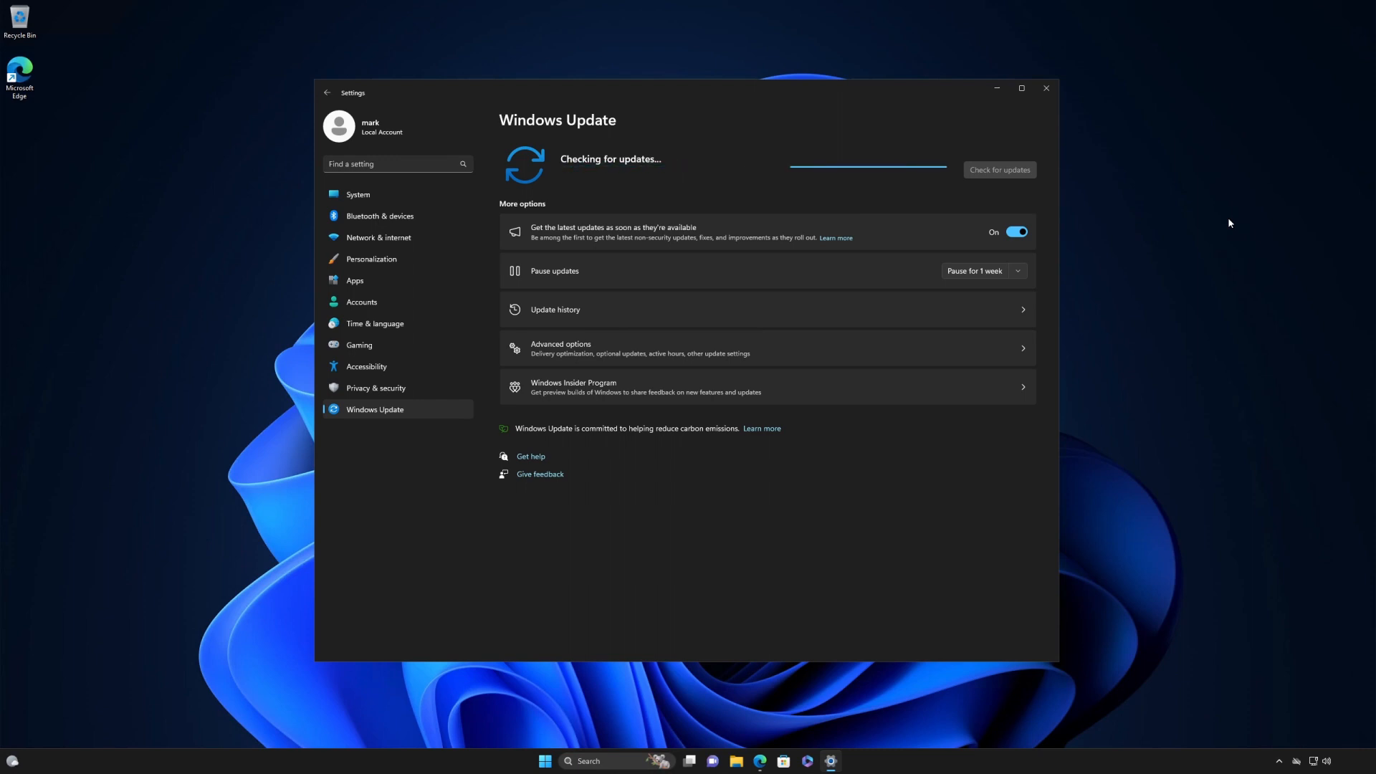
left_click(1045, 88)
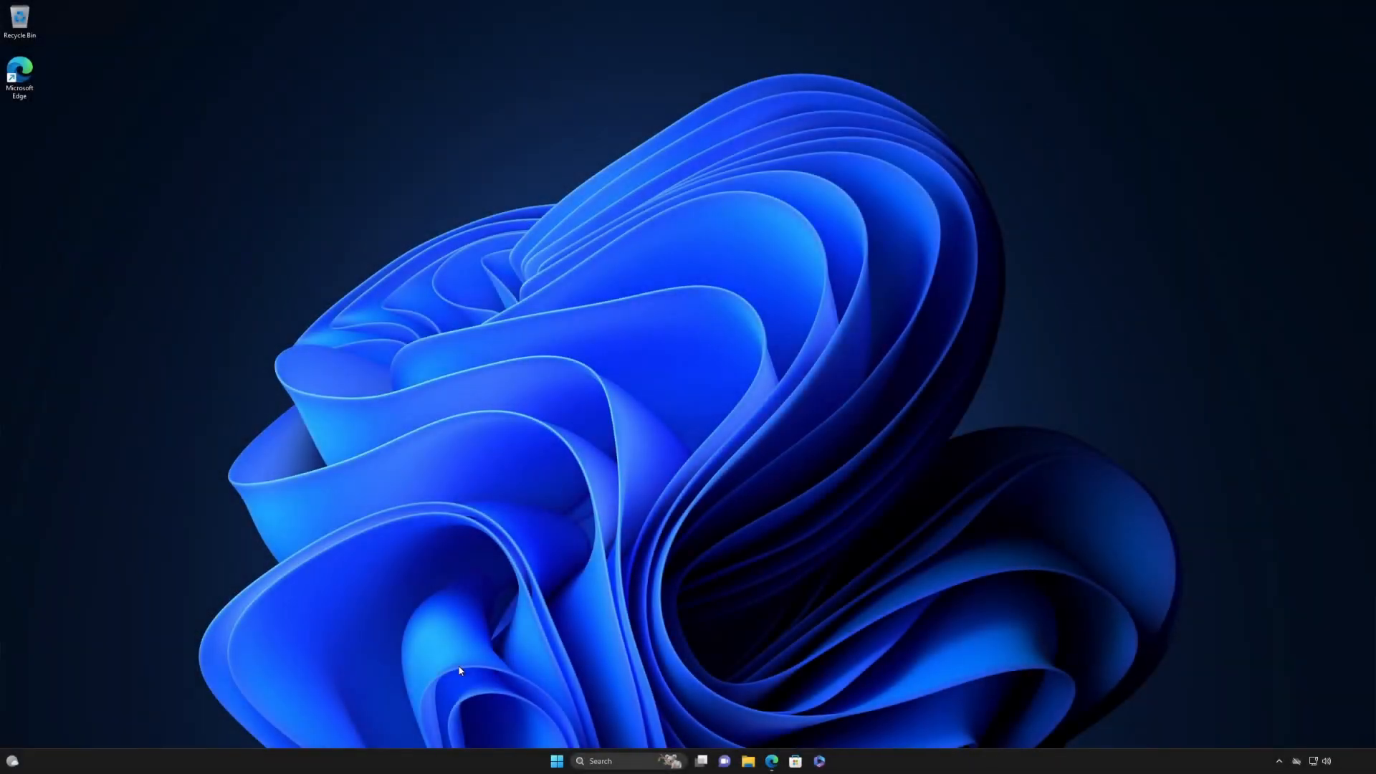
mouse_move(555, 761)
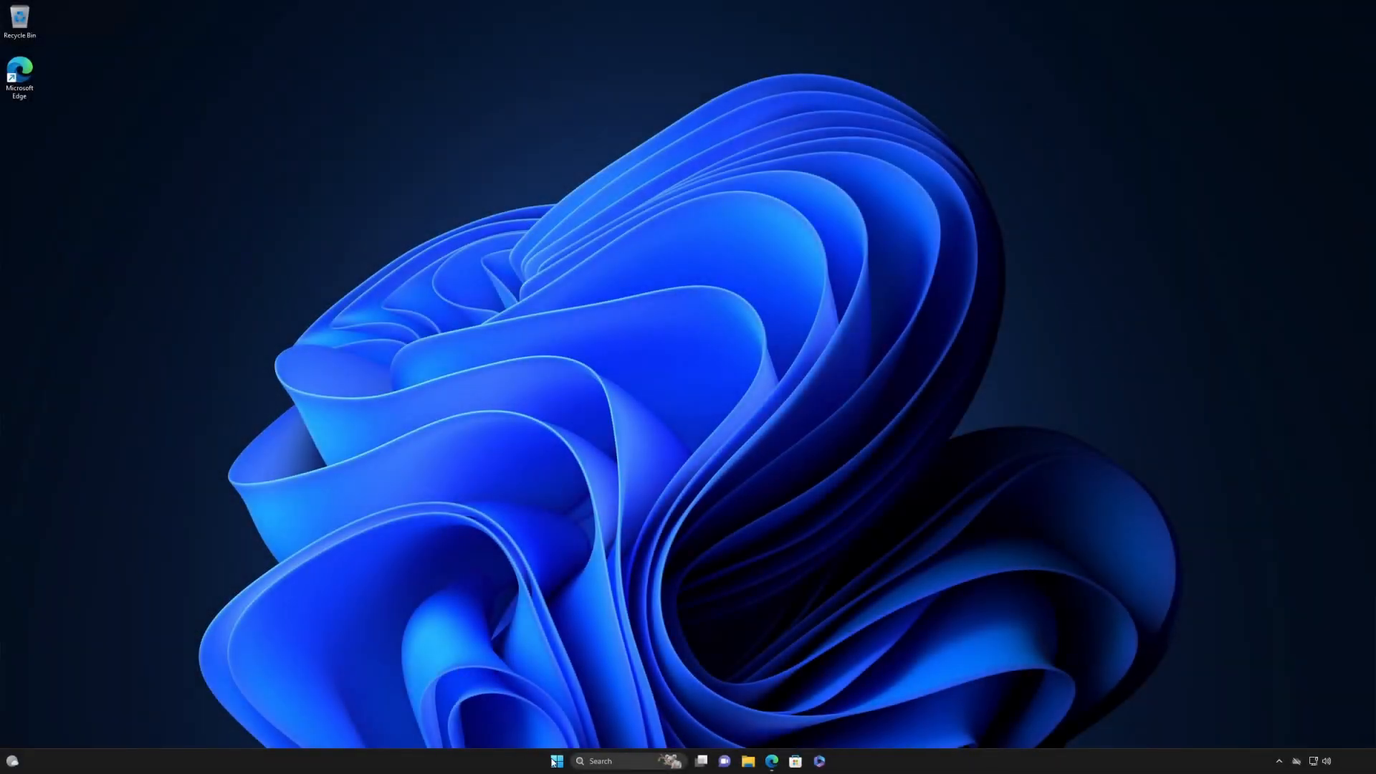
Go to the Windows Update page and view the 'Get the latest updates' toggle, currently off
left_click(830, 761)
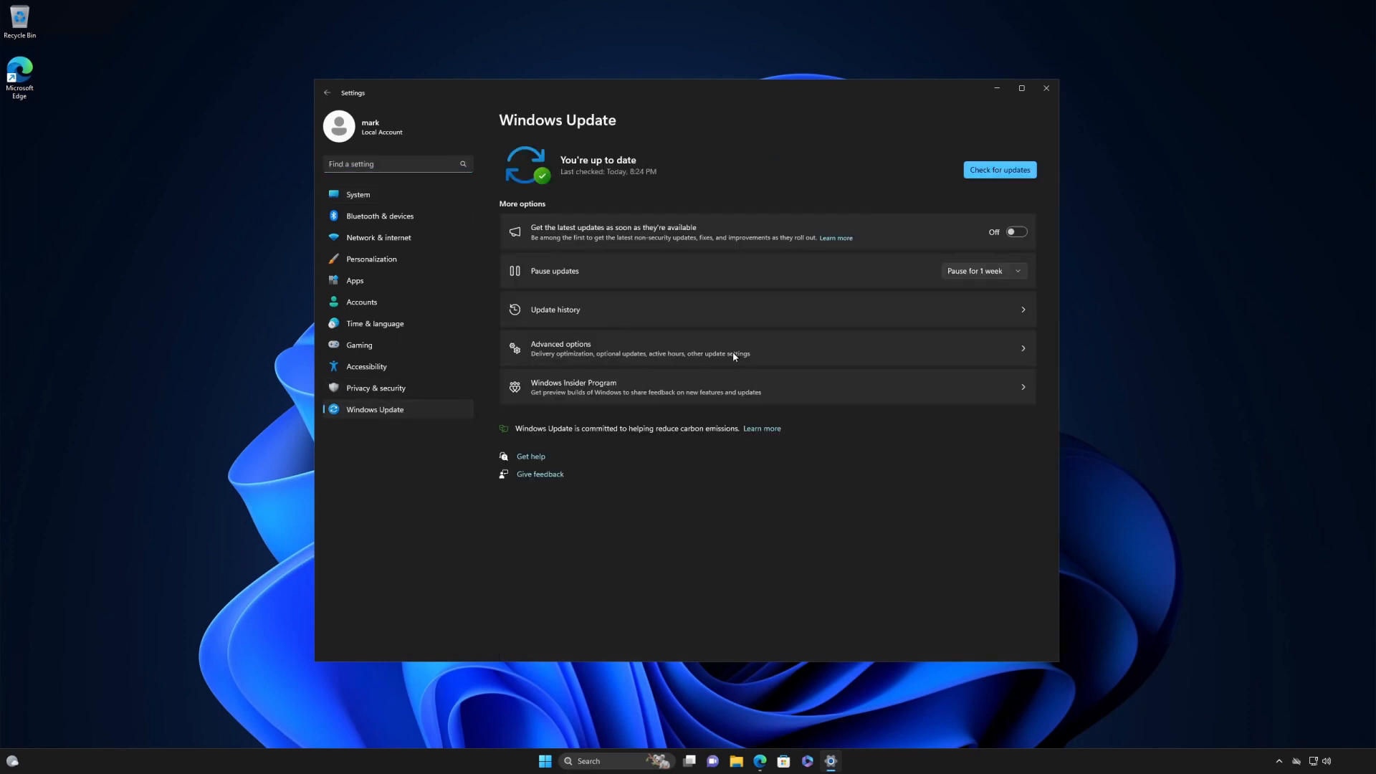
left_click(554, 309)
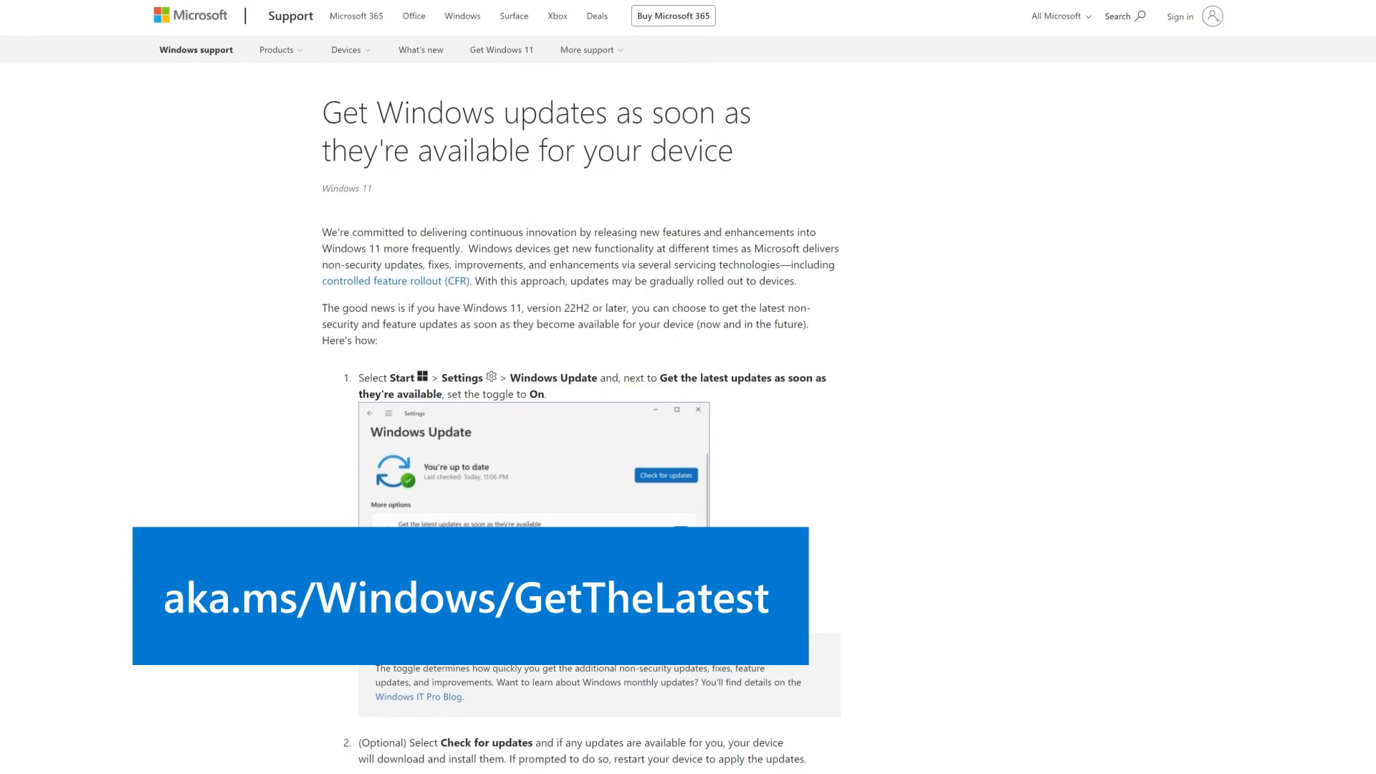
scroll("down", 3)
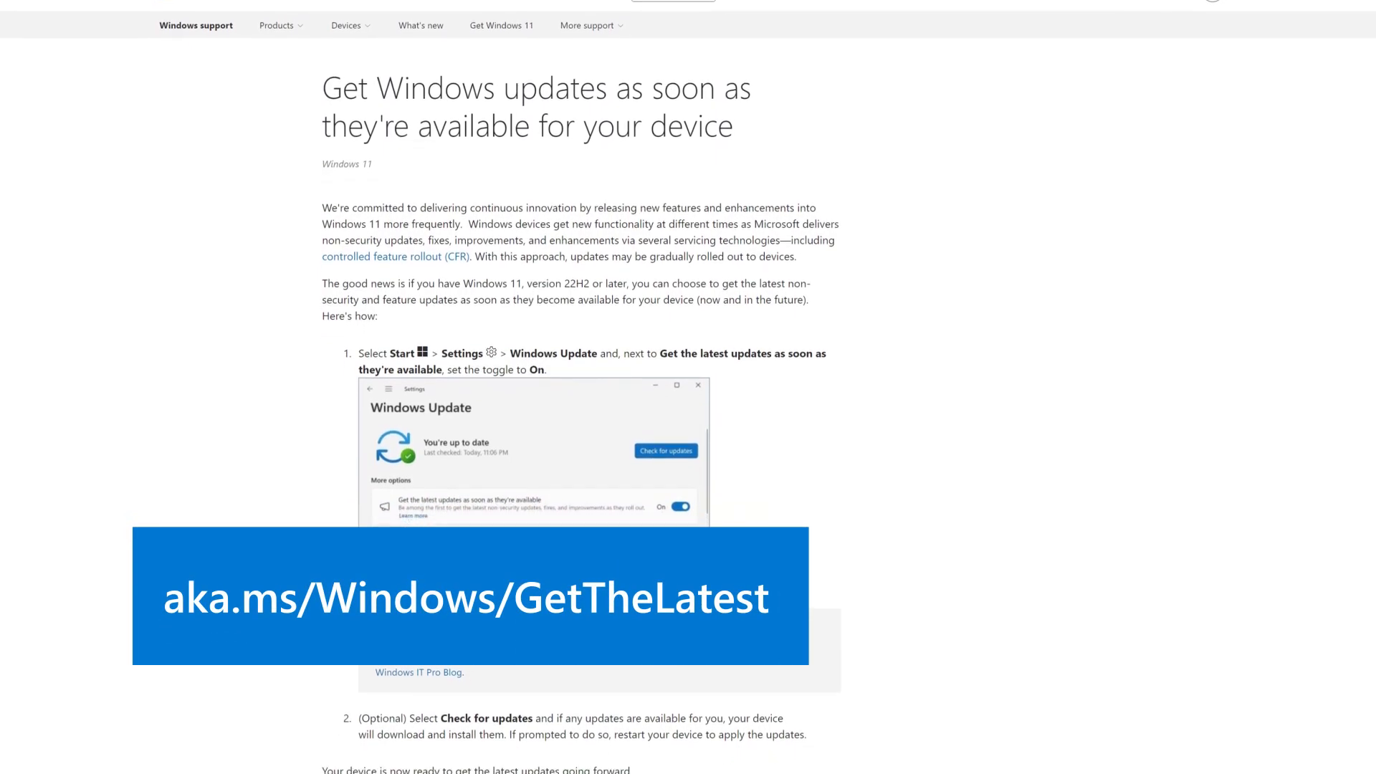
scroll("down", 3)
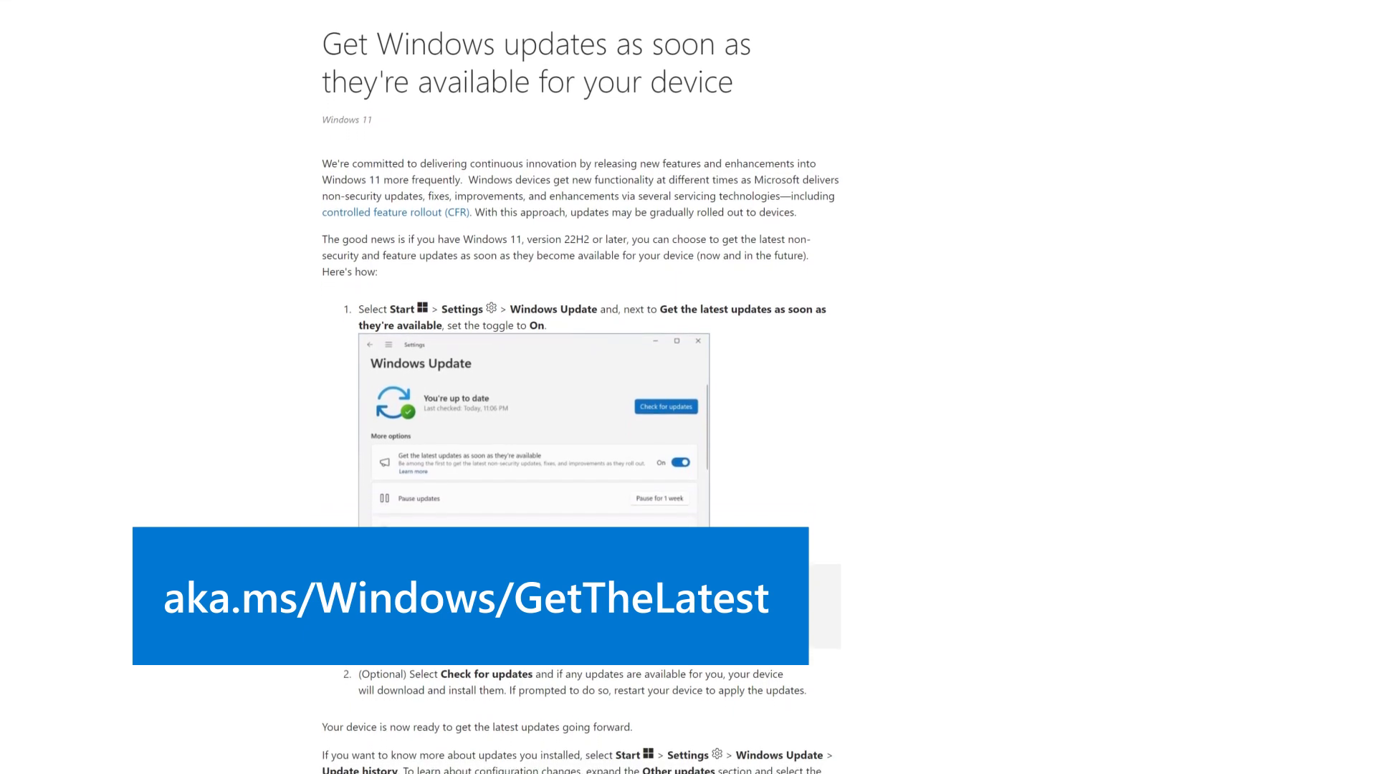
scroll("down", 3)
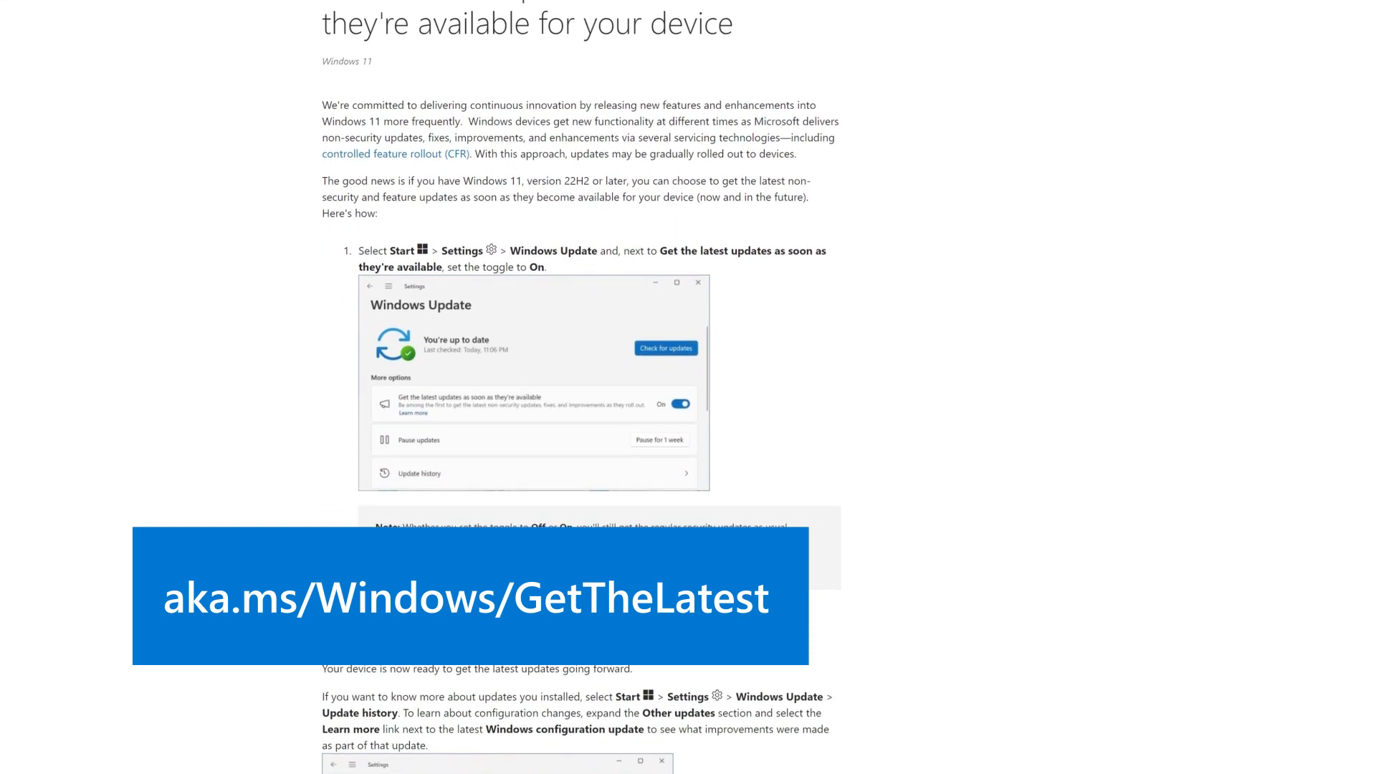
scroll("down", 3)
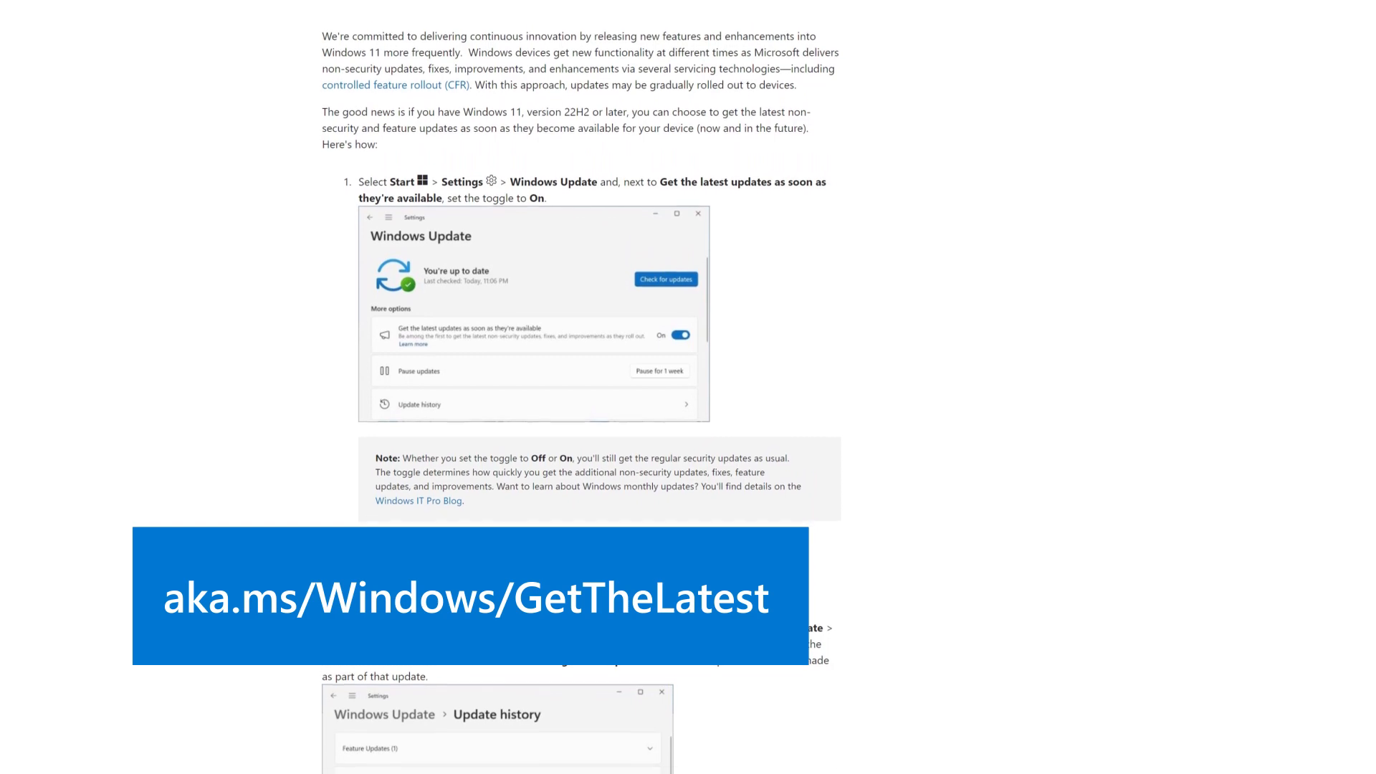
scroll("down", 3)
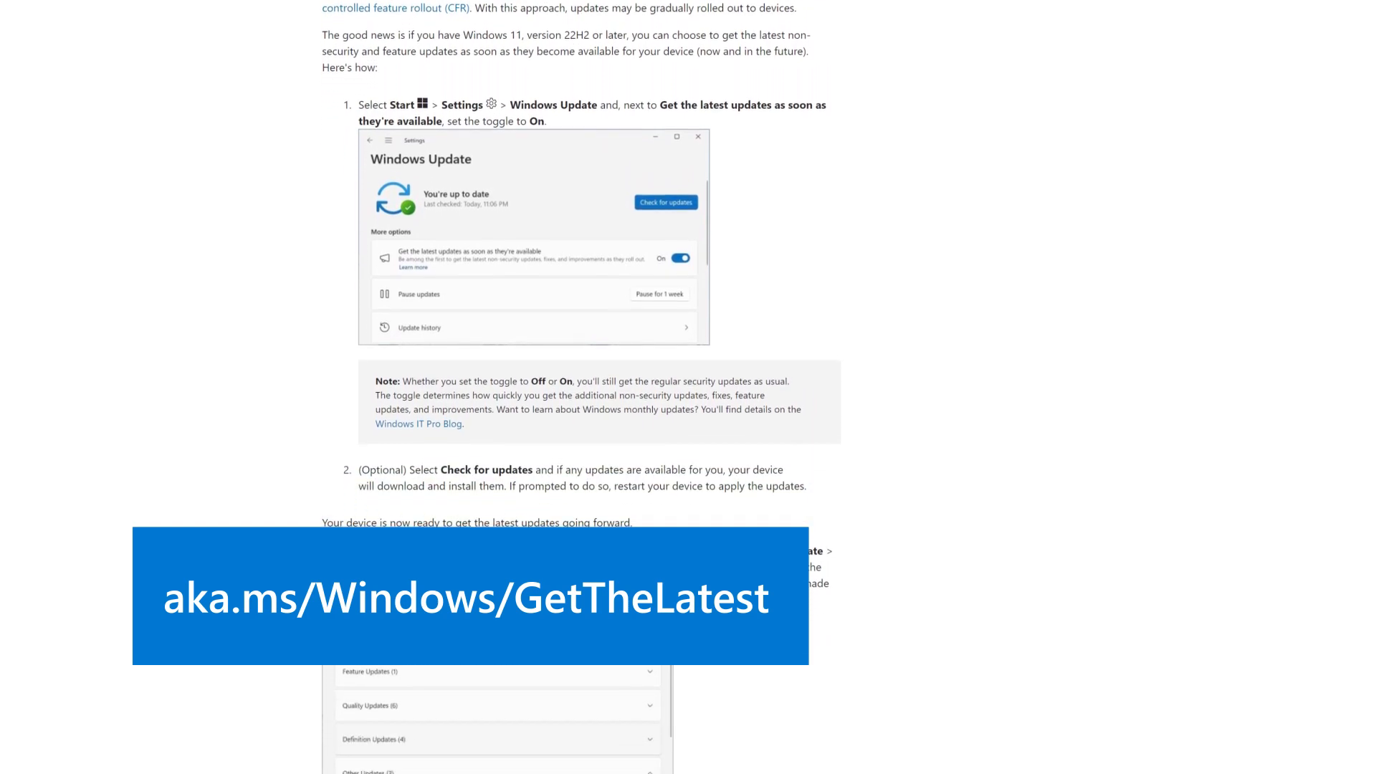
scroll("down", 3)
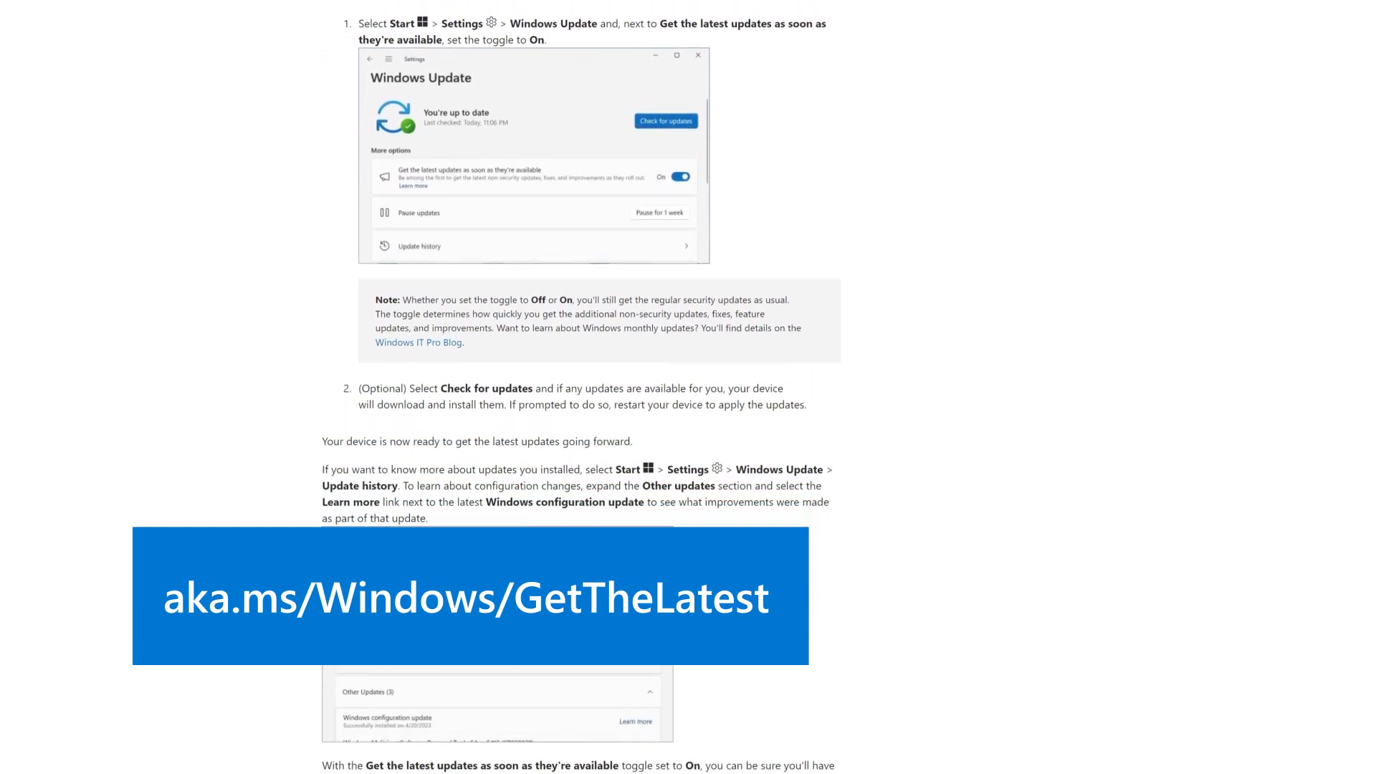
scroll("down", 3)
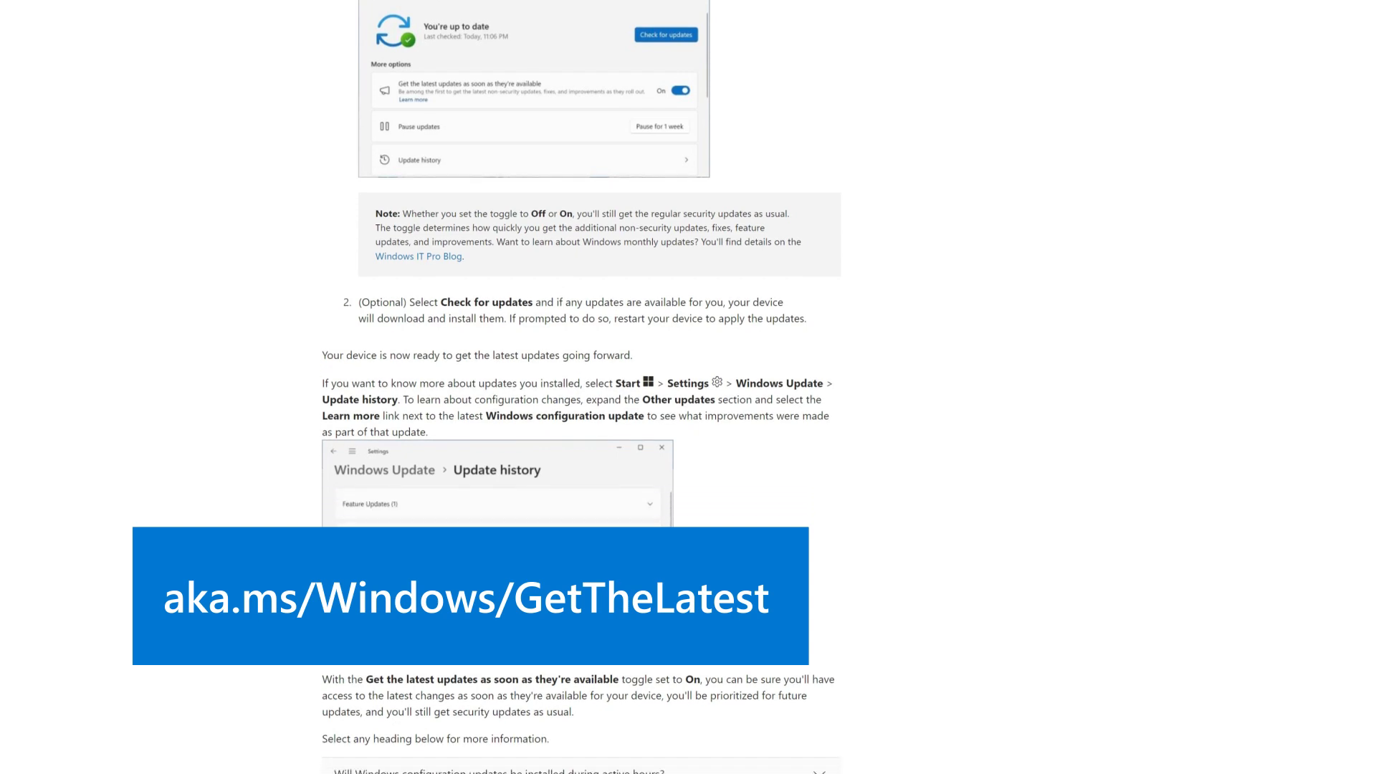
scroll("down", 3)
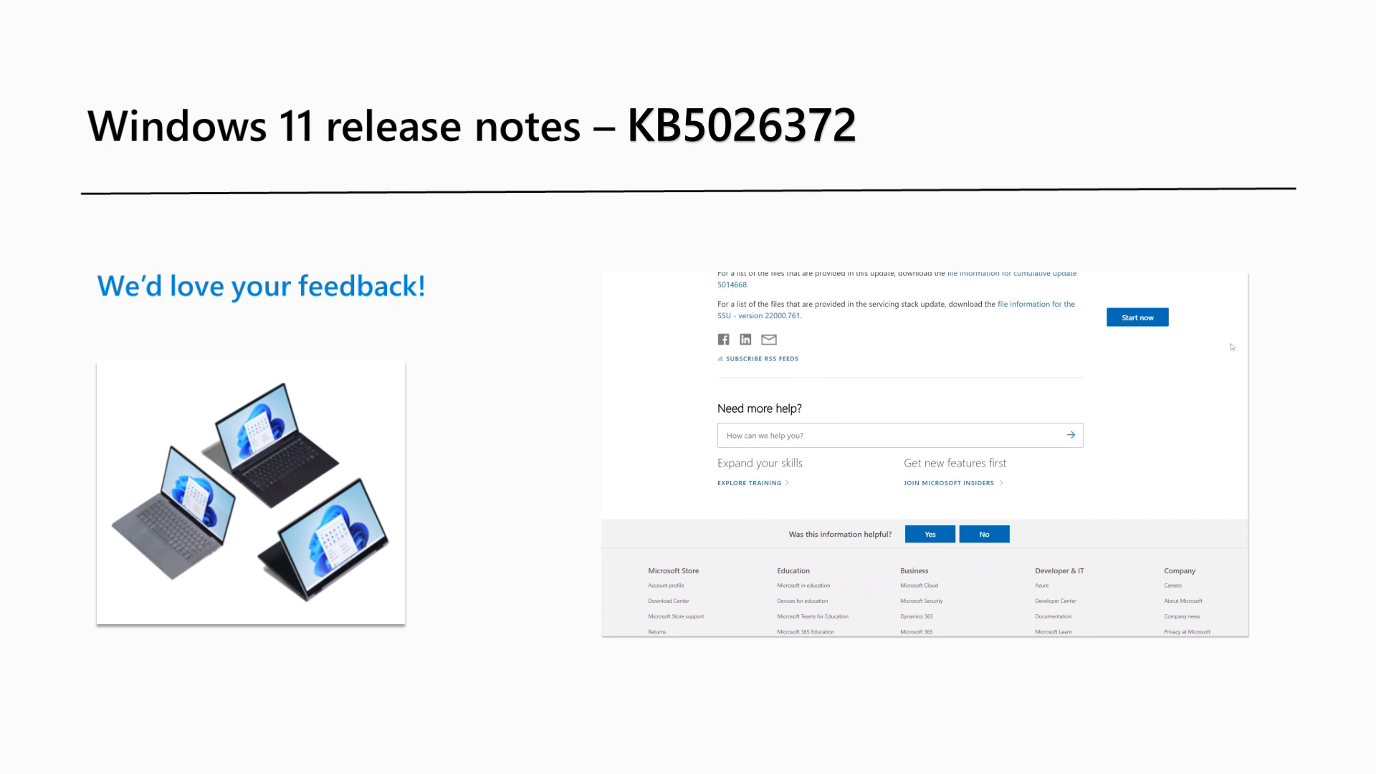
Advance the slide animation to highlight the 'Need more help?' search box
left_click(897, 436)
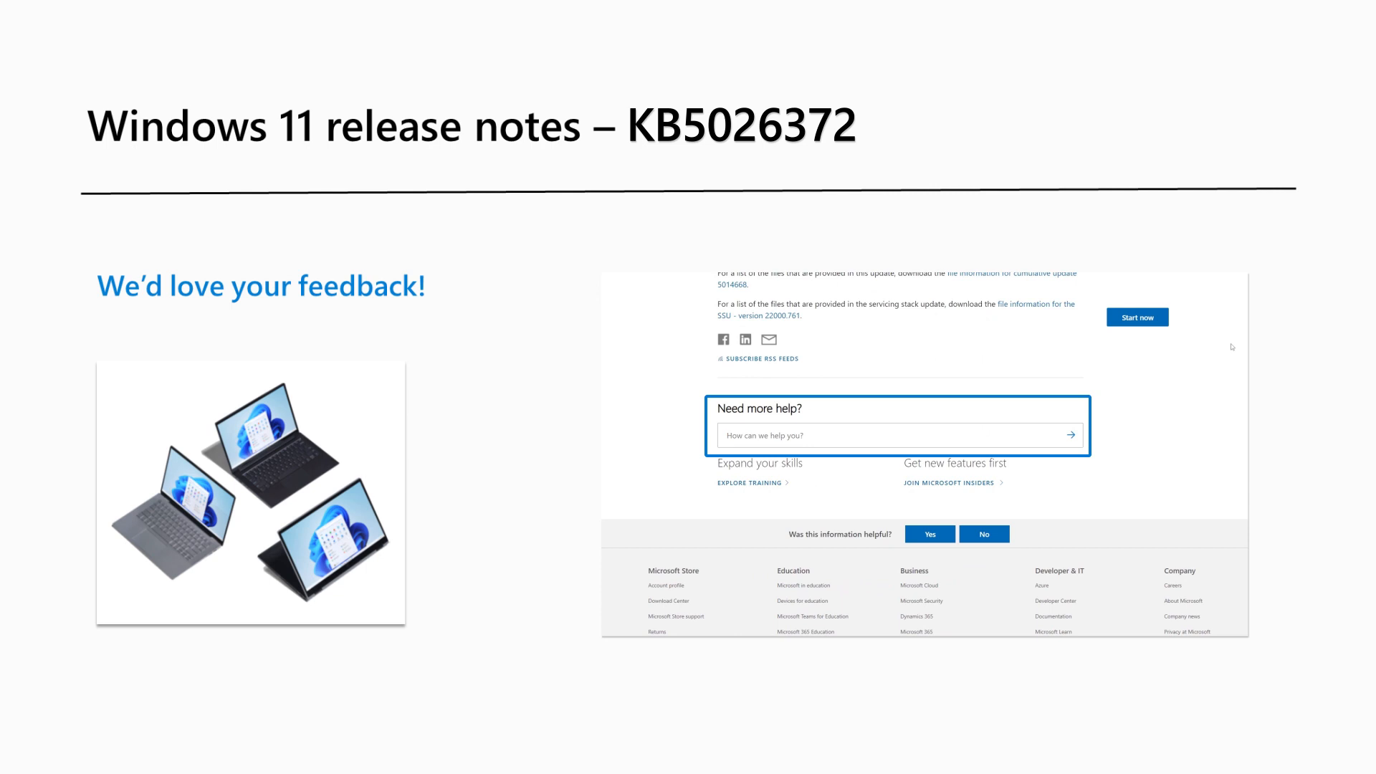